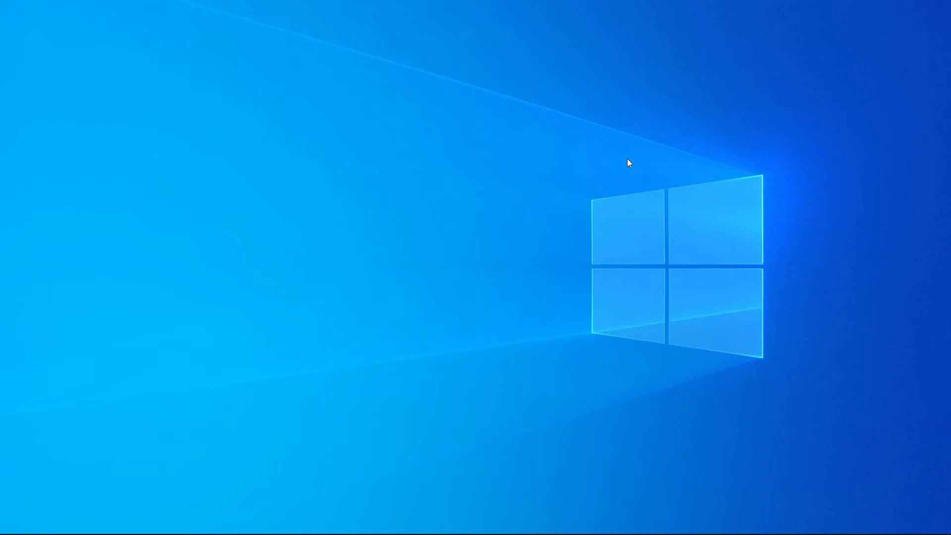
mouse_move(492, 239)
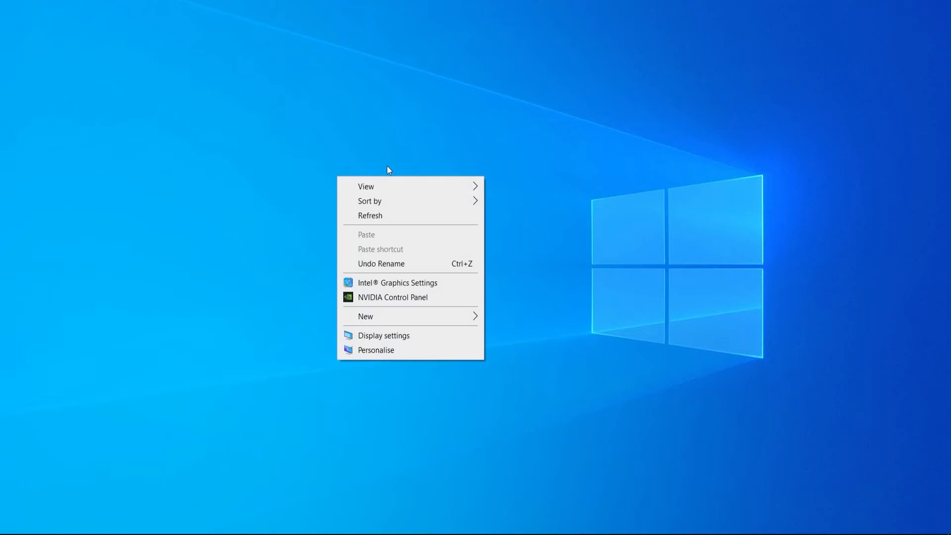
mouse_move(388, 340)
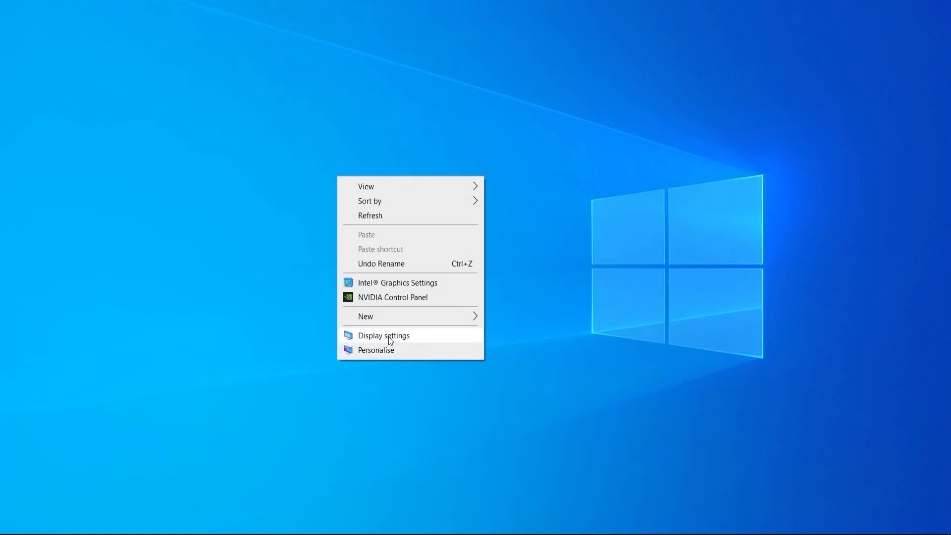
Bring up Display settings from the desktop context menu
click(383, 336)
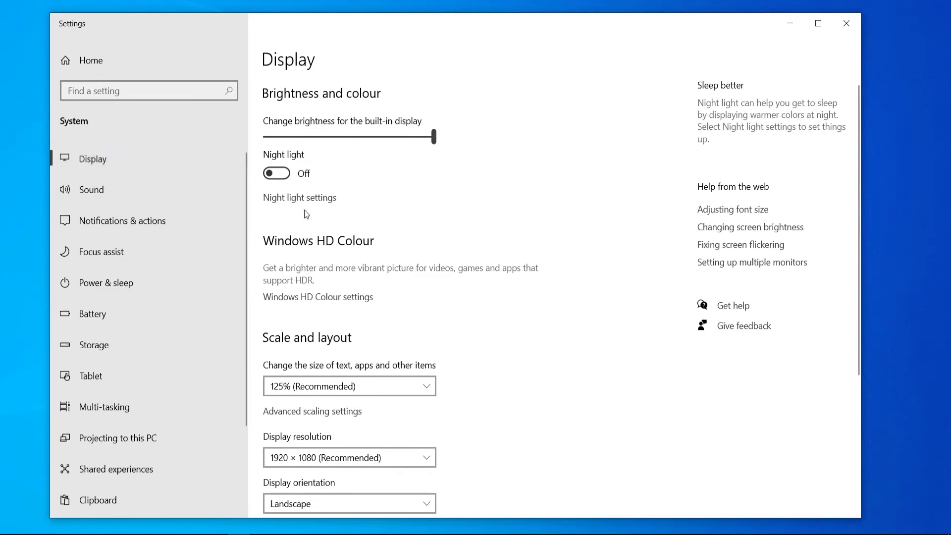
Reach Advanced display settings showing the internal display at 60.020 Hz
scroll(down, 3)
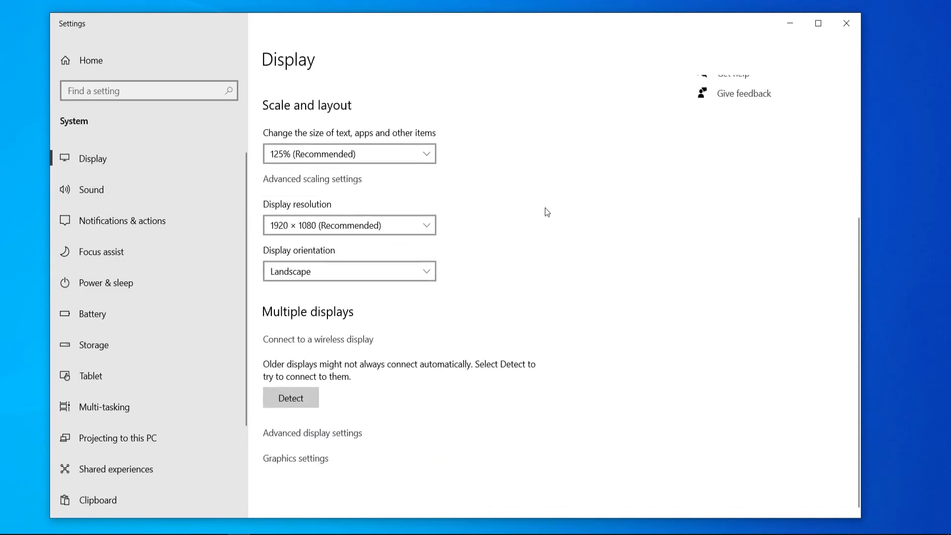
mouse_move(375, 436)
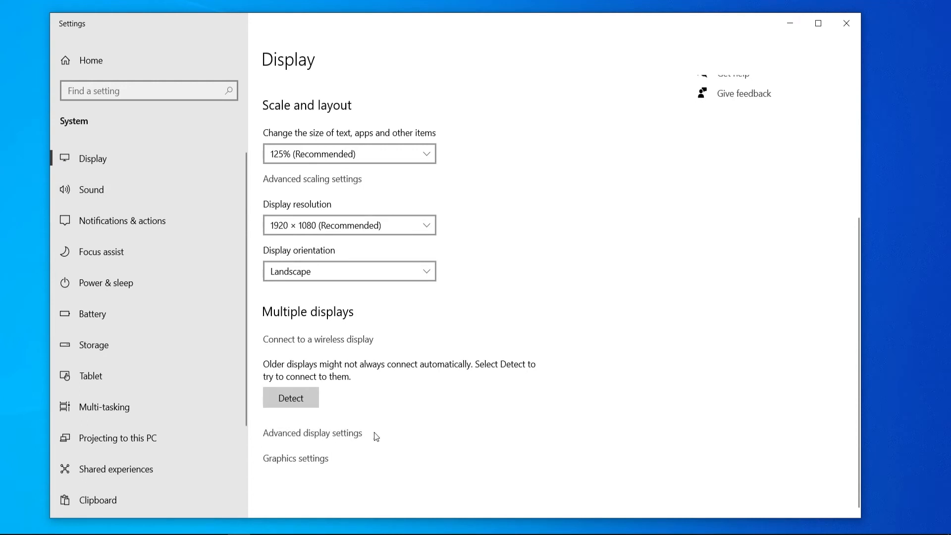
click(313, 433)
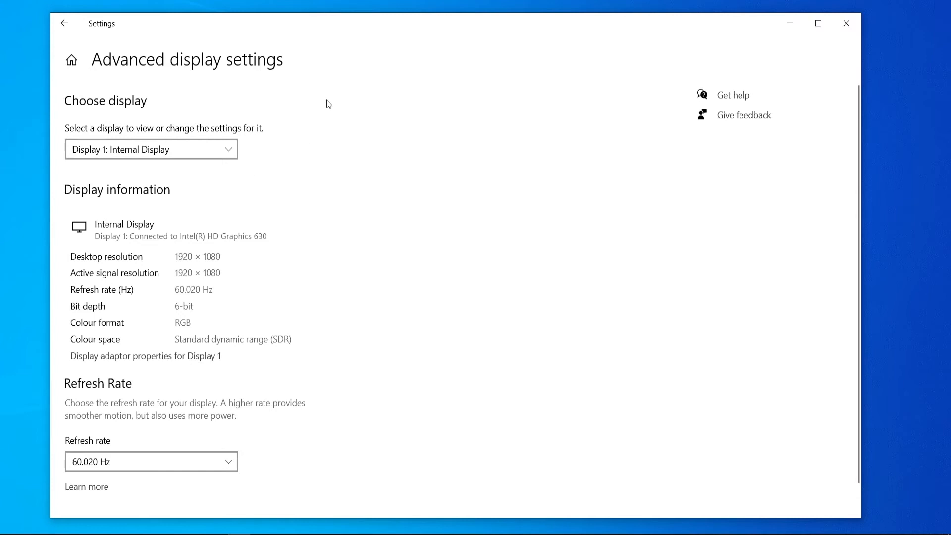
mouse_move(122, 356)
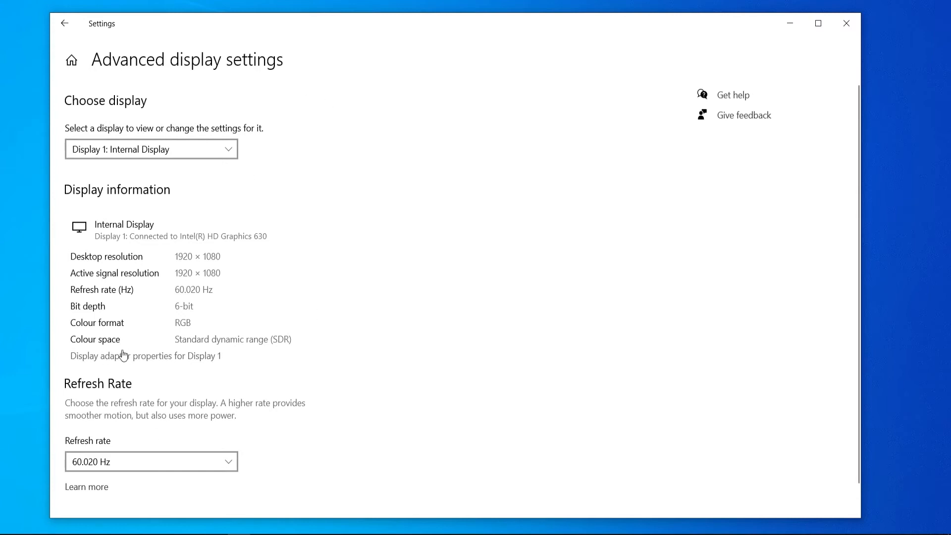
mouse_move(171, 359)
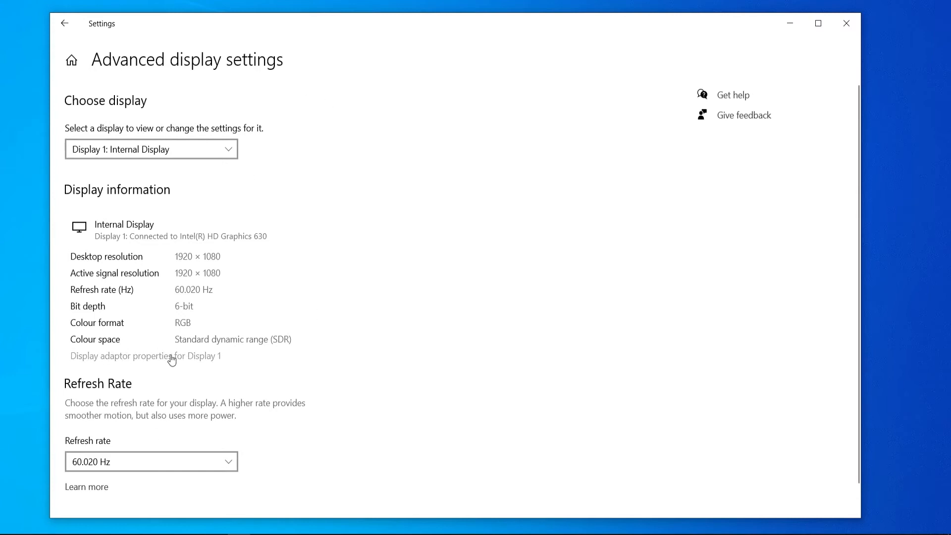
Show the Intel HD Graphics 630 adapter properties for Display 1
click(146, 356)
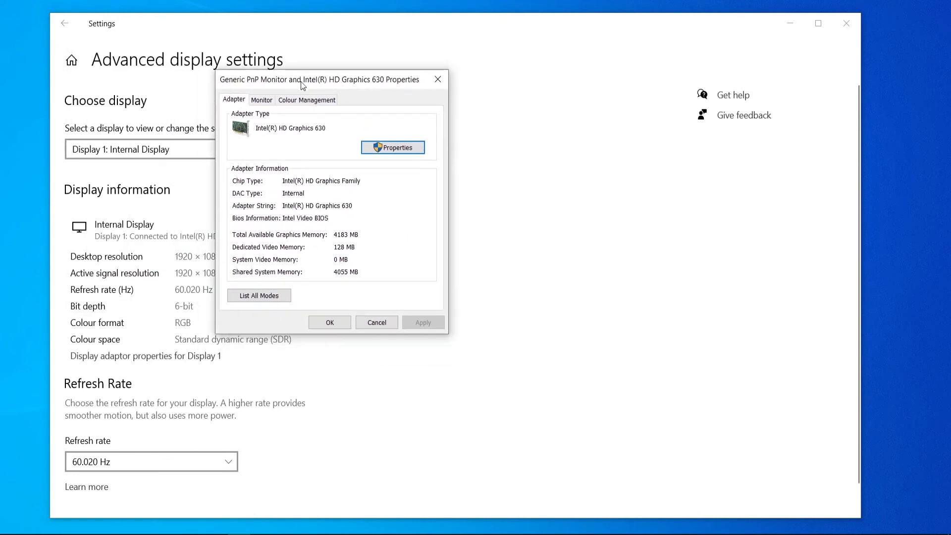
Check the Monitor tab's refresh rate list, leave it at 60 Hertz, and close everything to the desktop
click(261, 100)
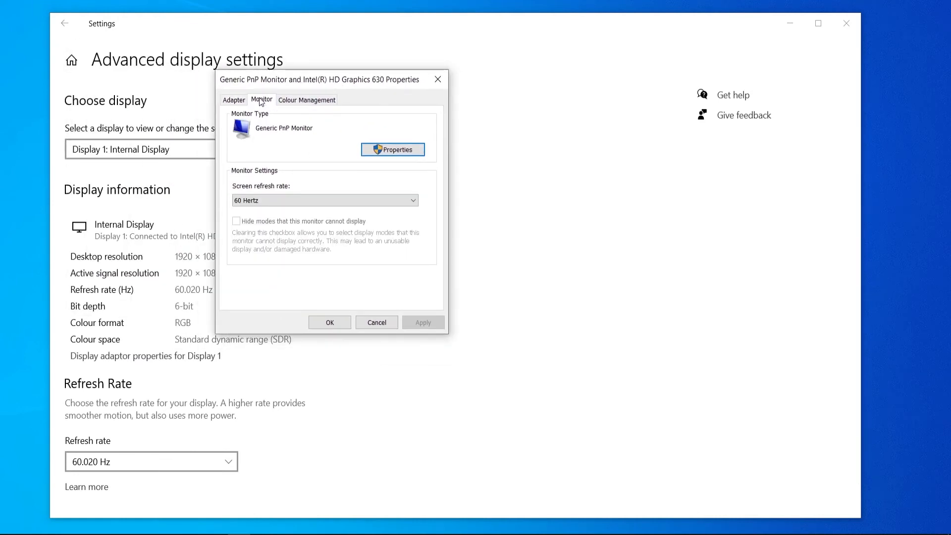
mouse_move(238, 190)
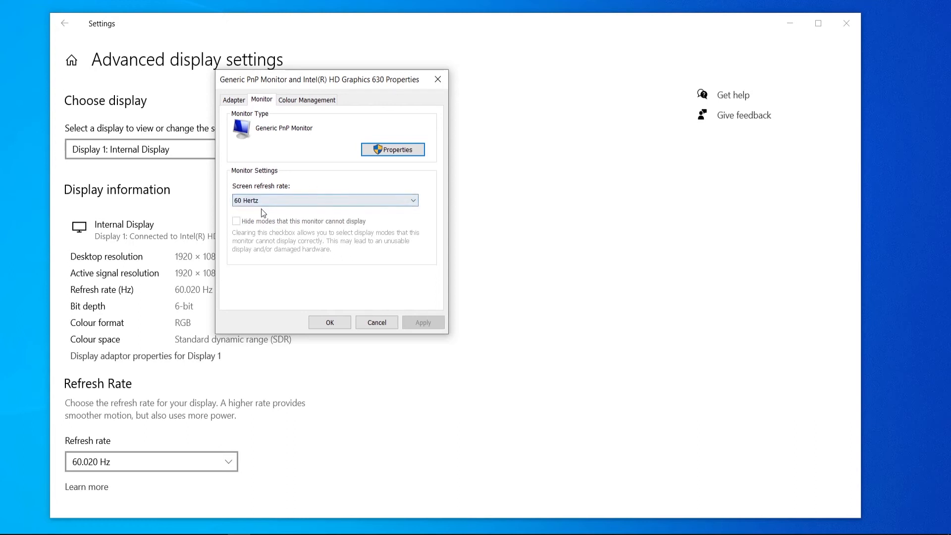
click(324, 200)
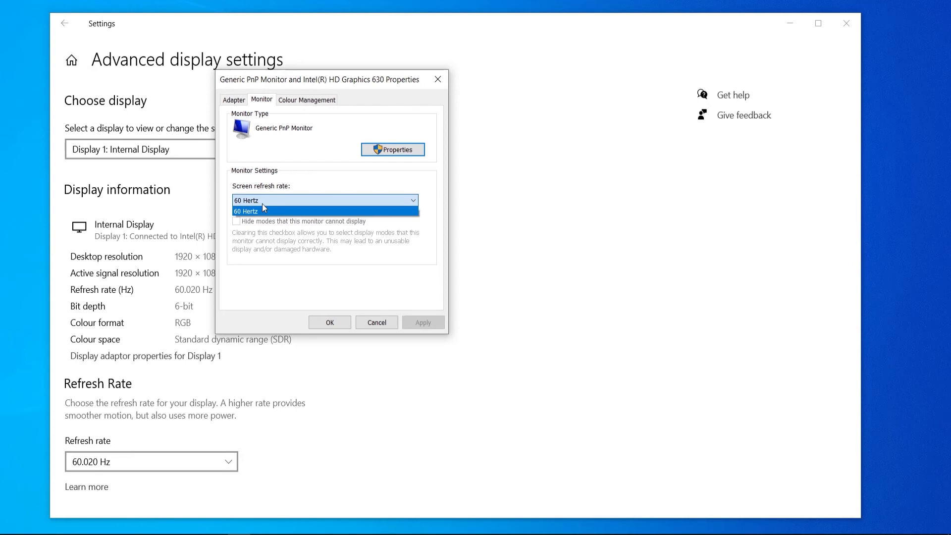
mouse_move(253, 239)
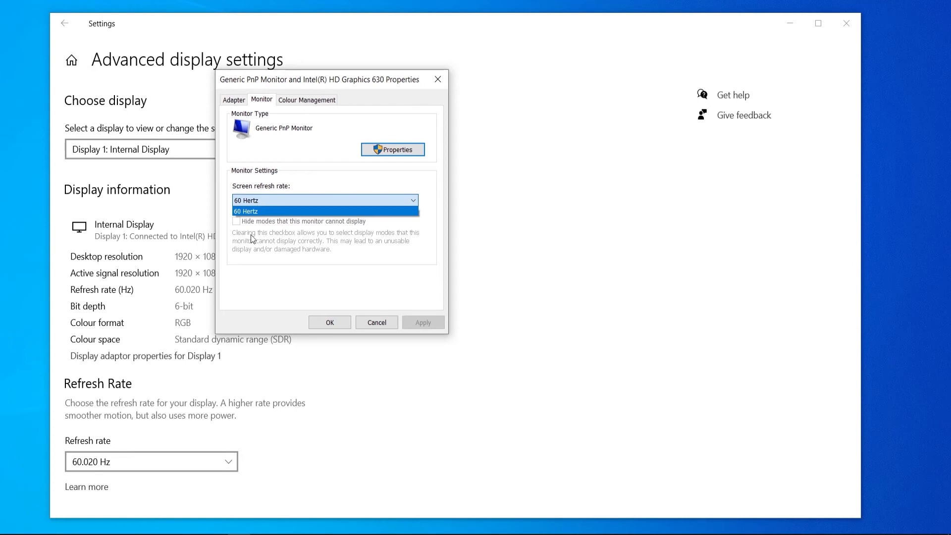
click(326, 211)
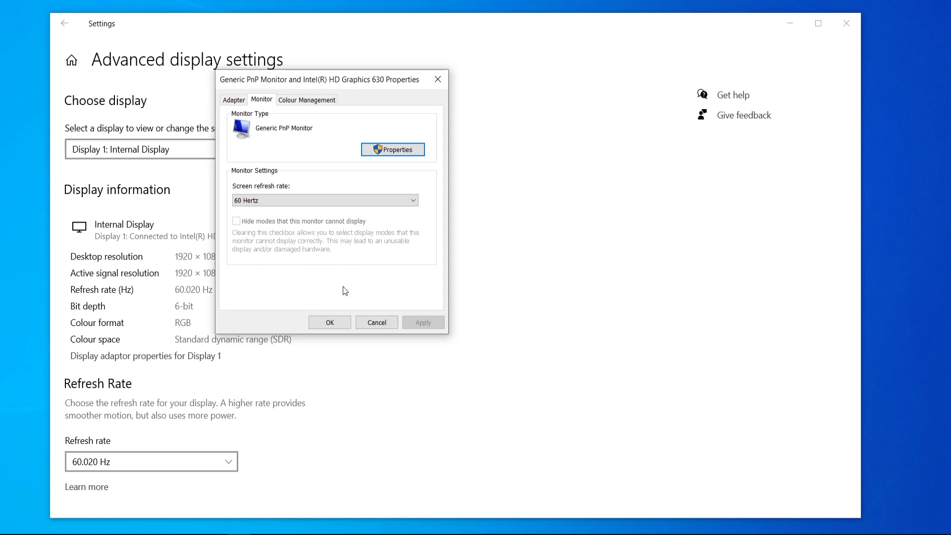
mouse_move(419, 98)
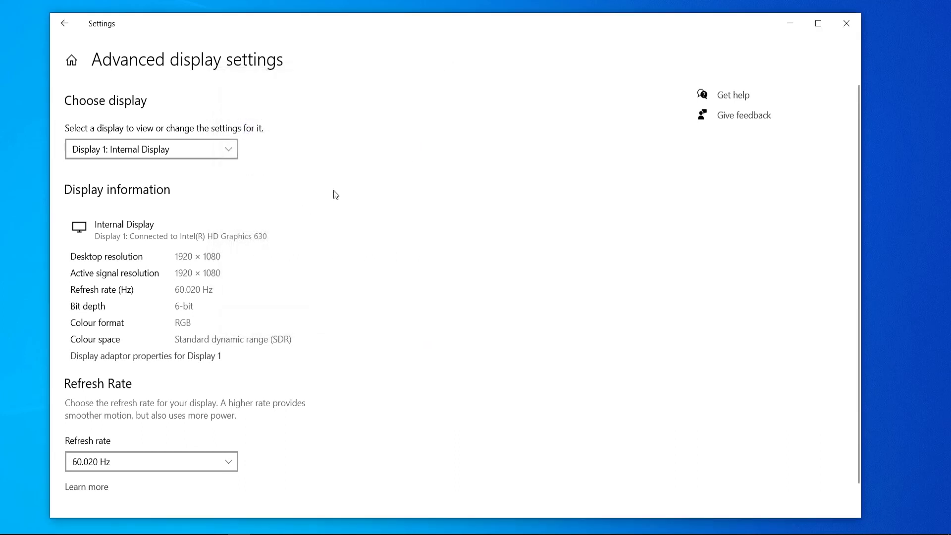
click(846, 23)
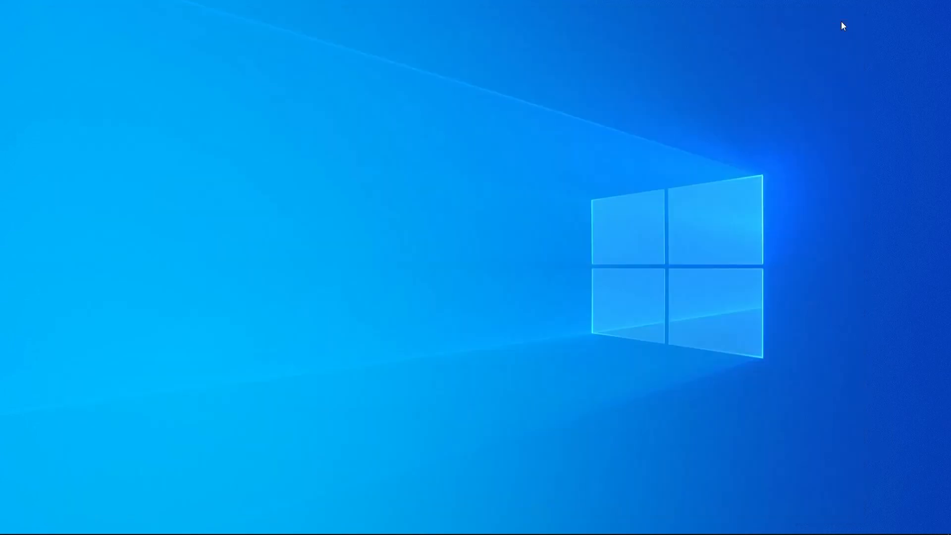